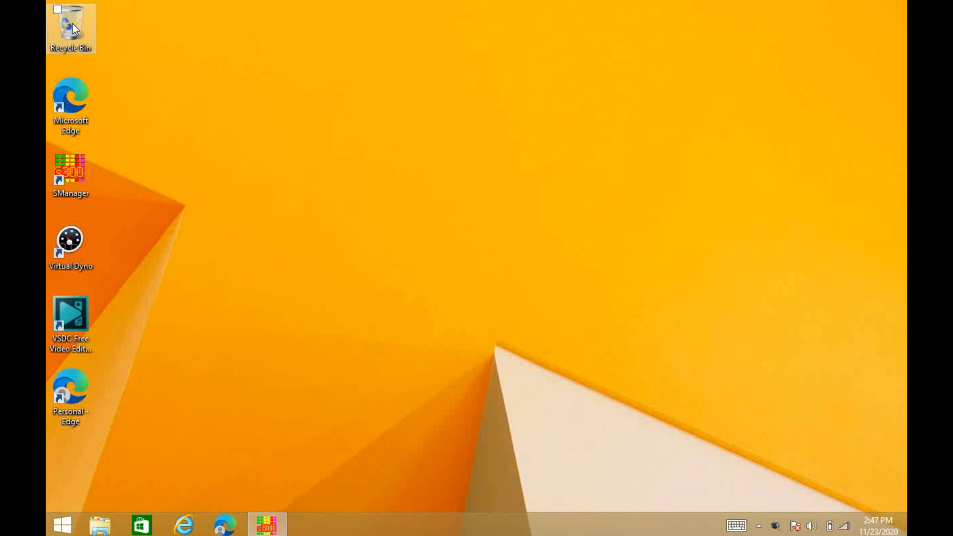
# - Bring the Hondata SManager calibration window forward from the desktop
pyautogui.click(71, 103)
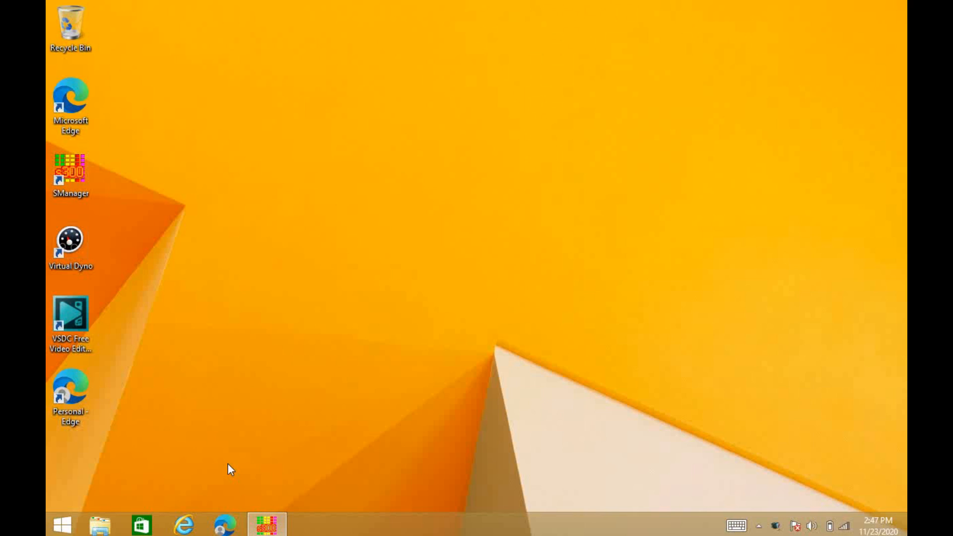
pyautogui.moveTo(266, 524)
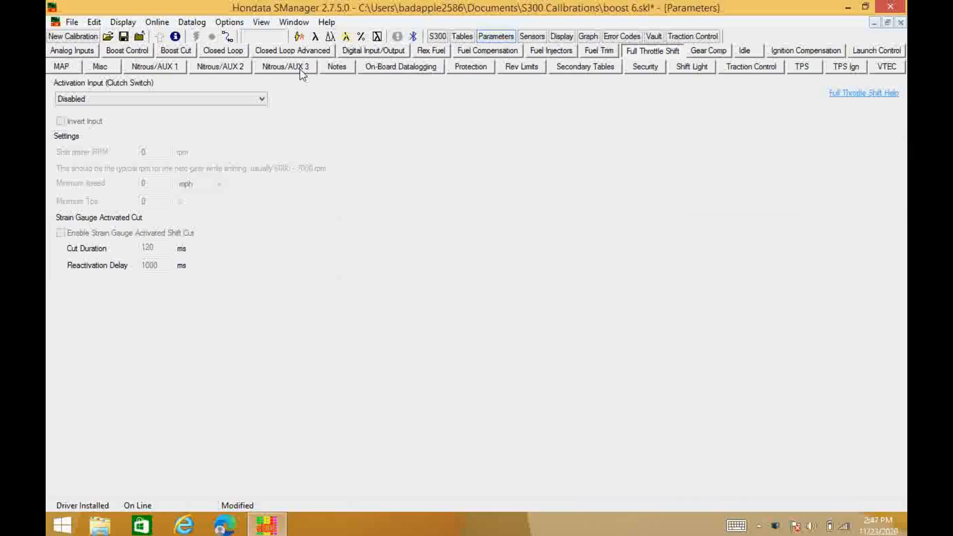
pyautogui.moveTo(307, 75)
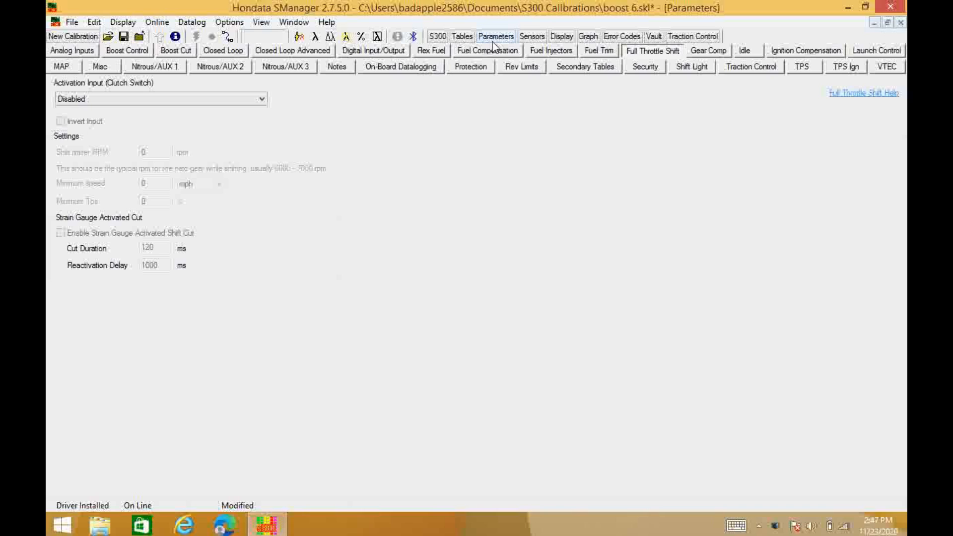
pyautogui.moveTo(651, 67)
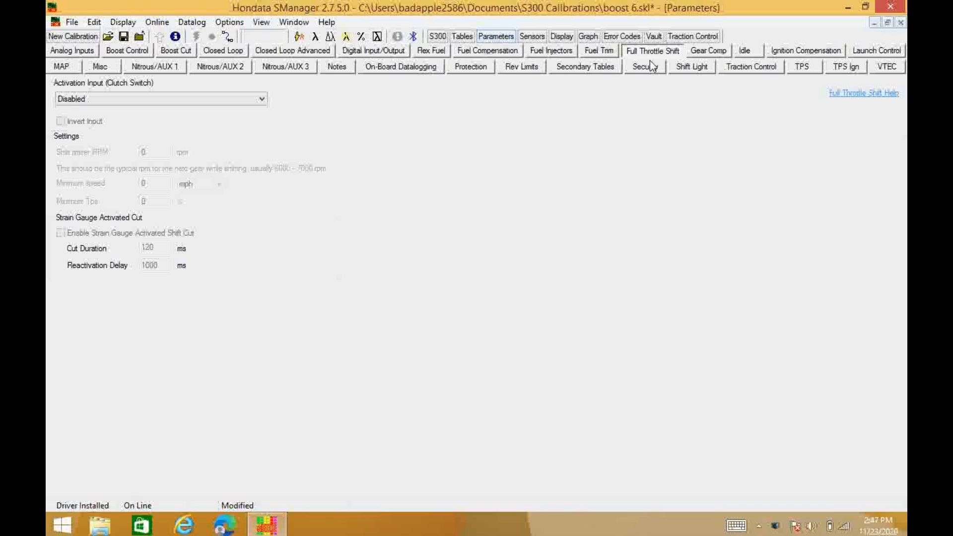
pyautogui.moveTo(653, 55)
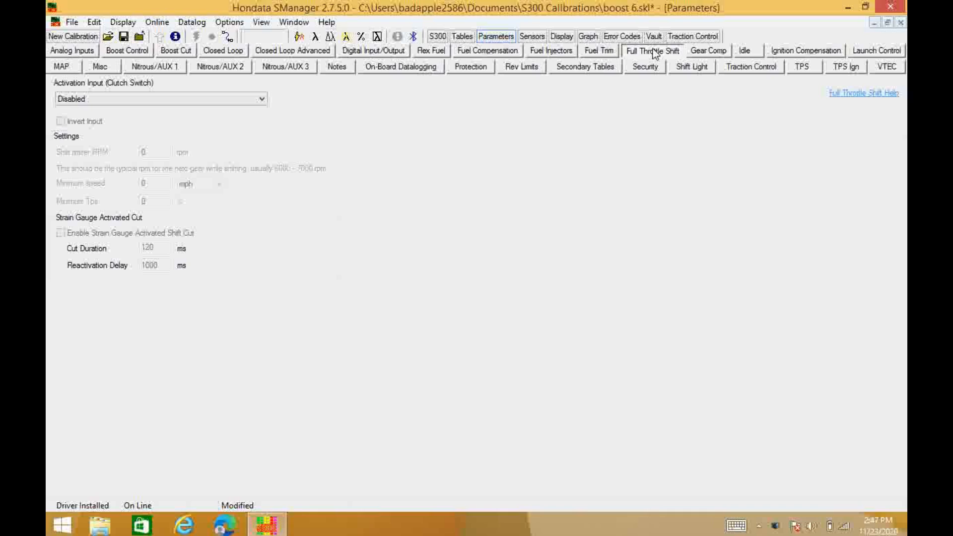
pyautogui.moveTo(255, 126)
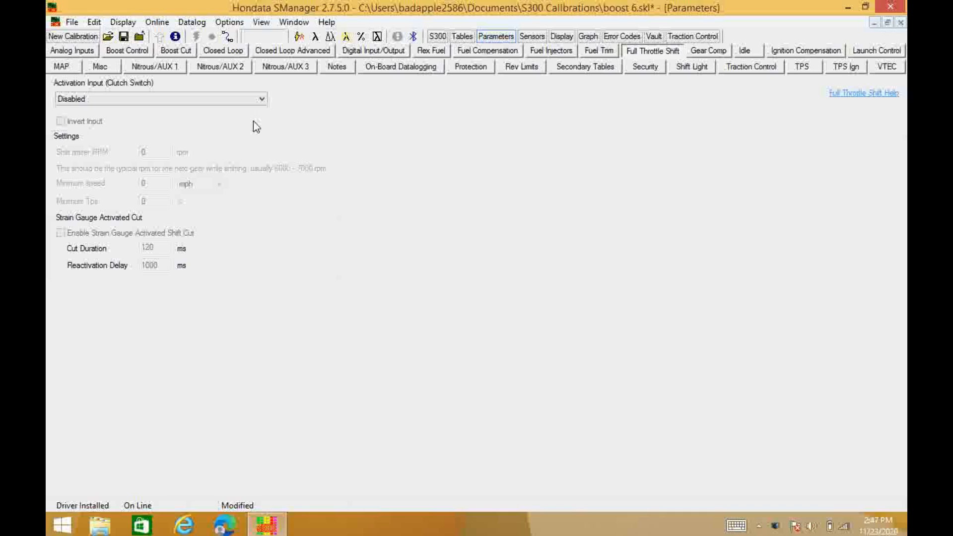
pyautogui.moveTo(245, 148)
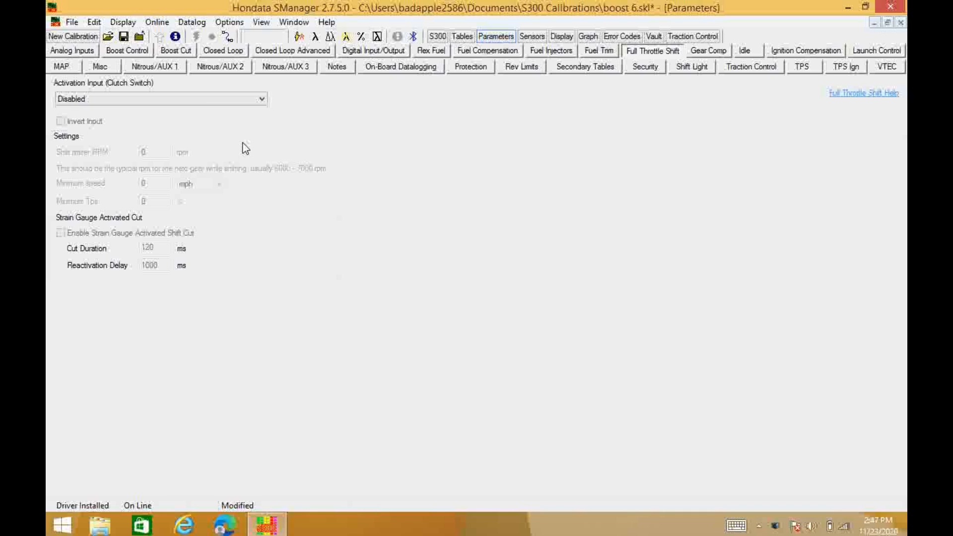
pyautogui.moveTo(244, 134)
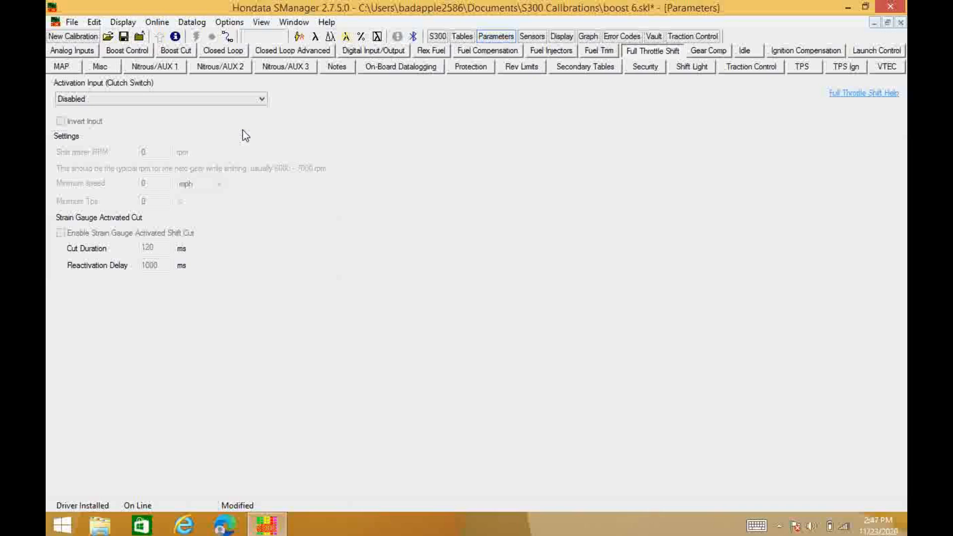
pyautogui.moveTo(245, 113)
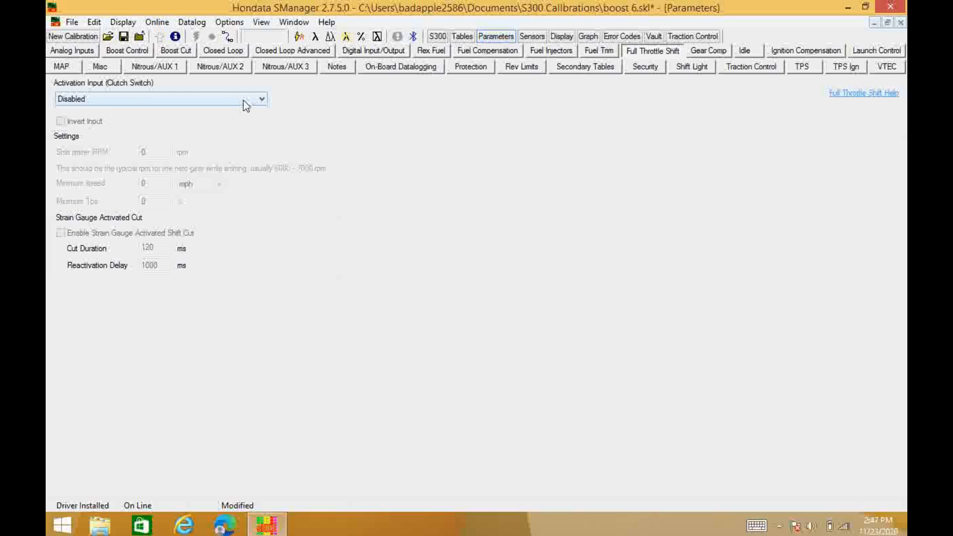
# - Choose B5 ACS (Air Conditioning Switch) as the Full Throttle Shift activation input
pyautogui.click(261, 98)
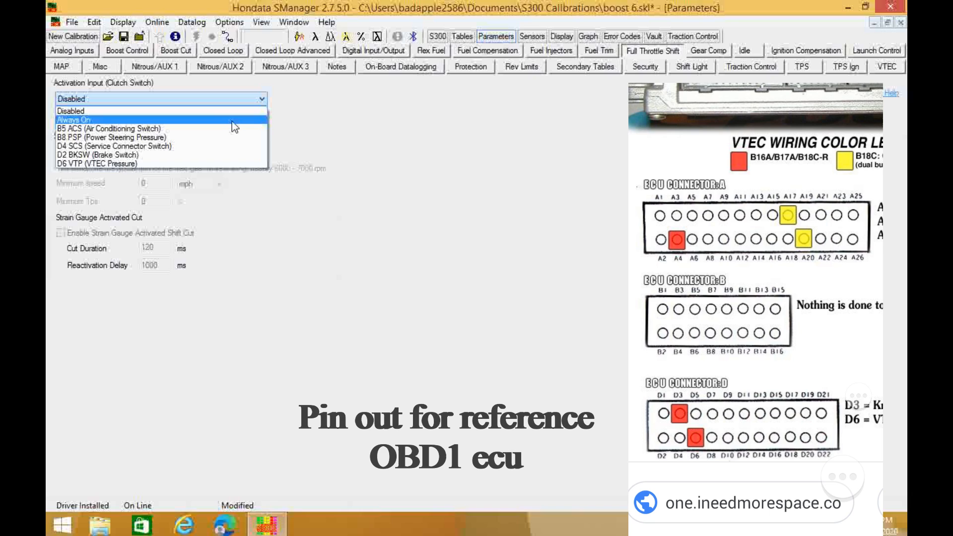
pyautogui.moveTo(234, 128)
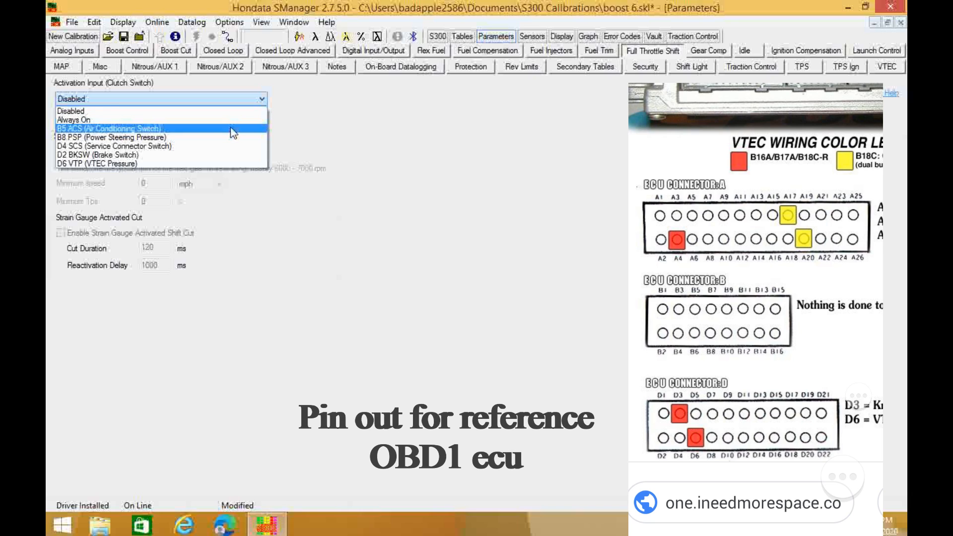
pyautogui.click(106, 128)
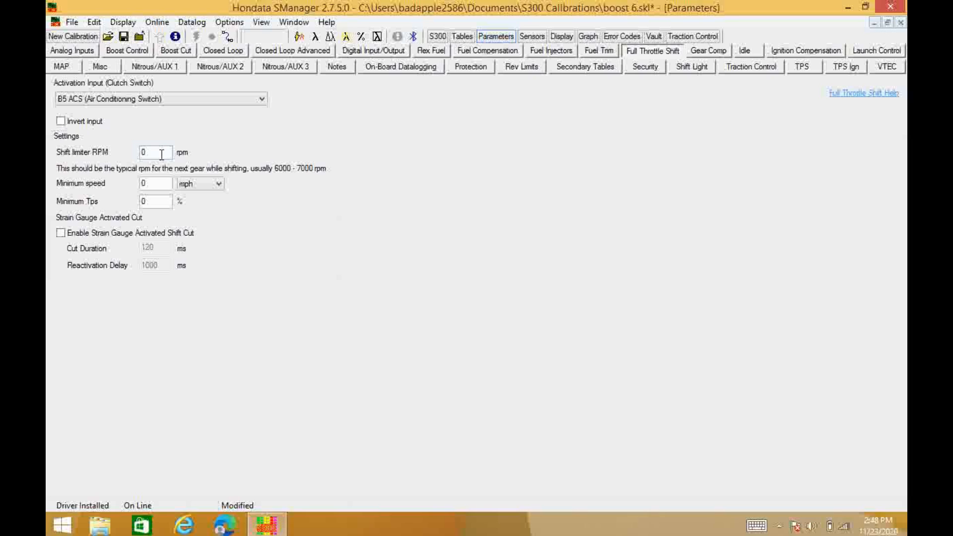
pyautogui.moveTo(349, 197)
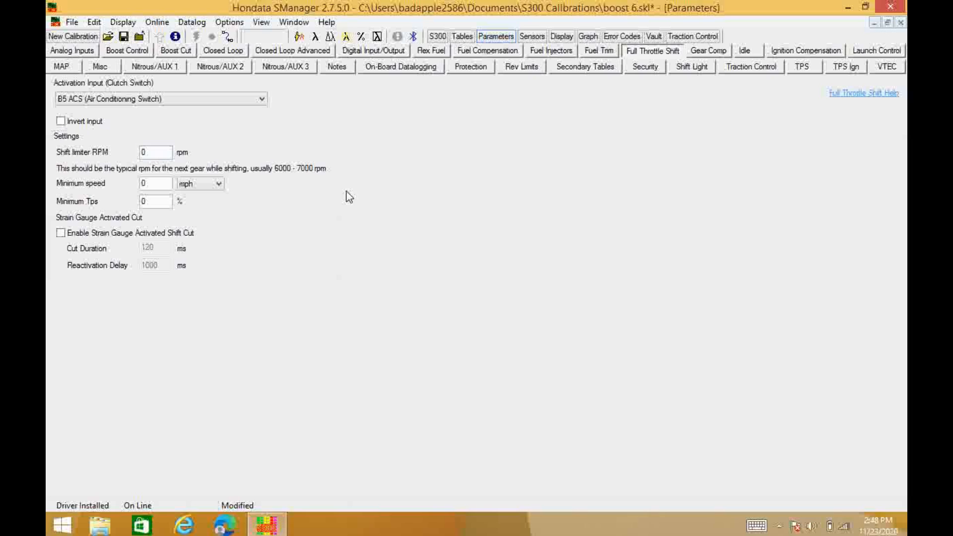
pyautogui.moveTo(519, 69)
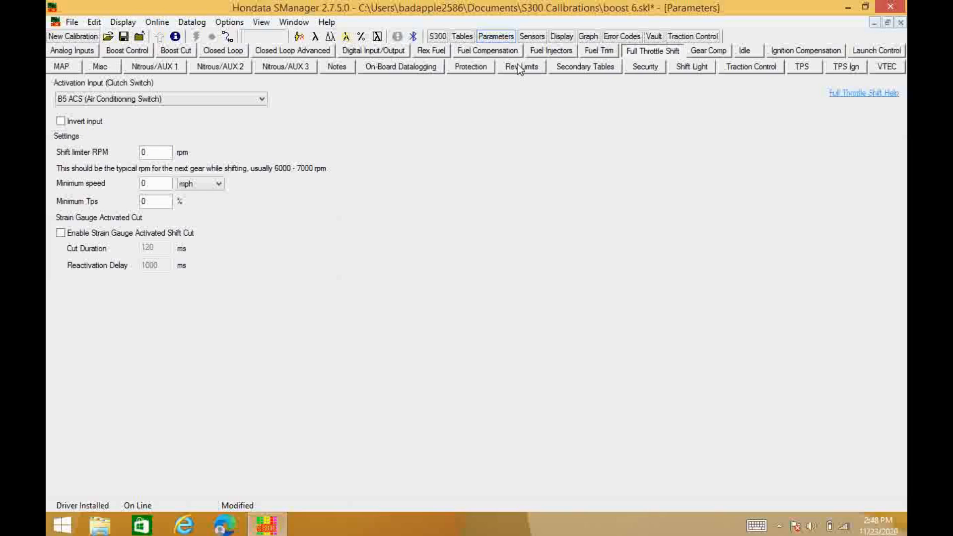
pyautogui.moveTo(518, 72)
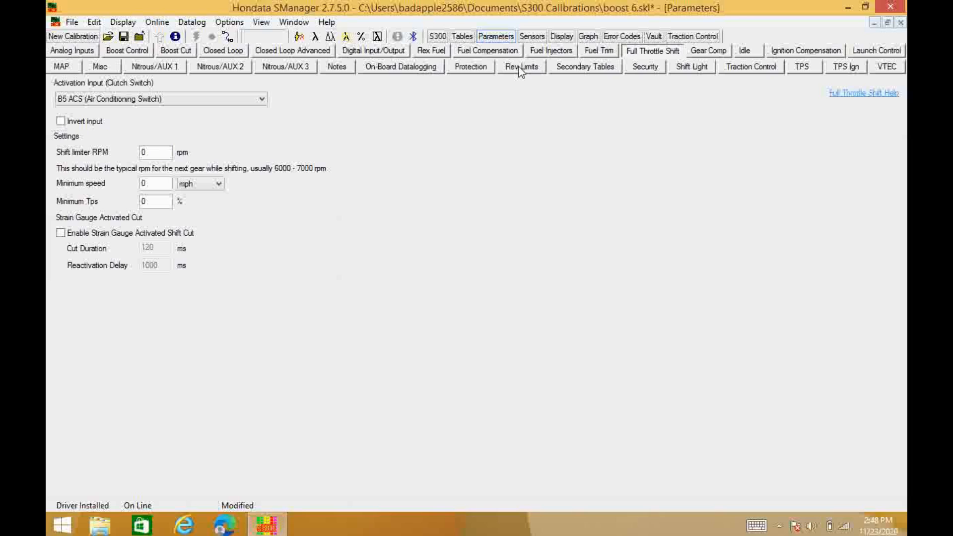
pyautogui.moveTo(359, 92)
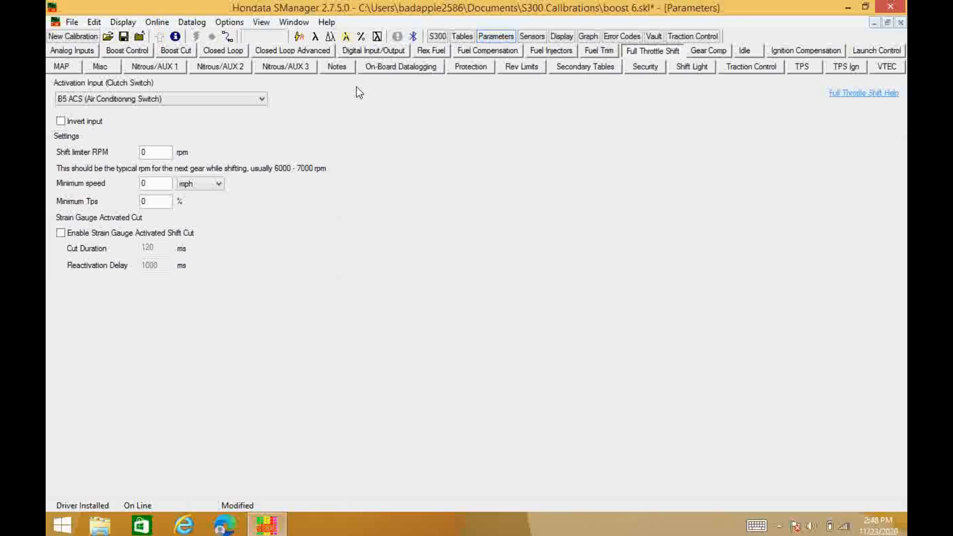
pyautogui.moveTo(177, 146)
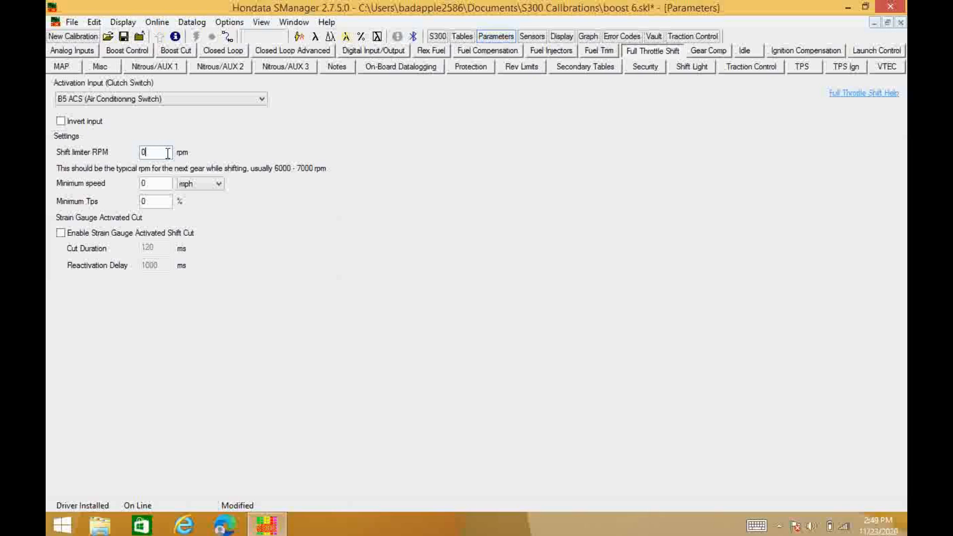
# - Enter a 5514 rpm shift limiter and move into the Minimum speed field
pyautogui.write('5500')
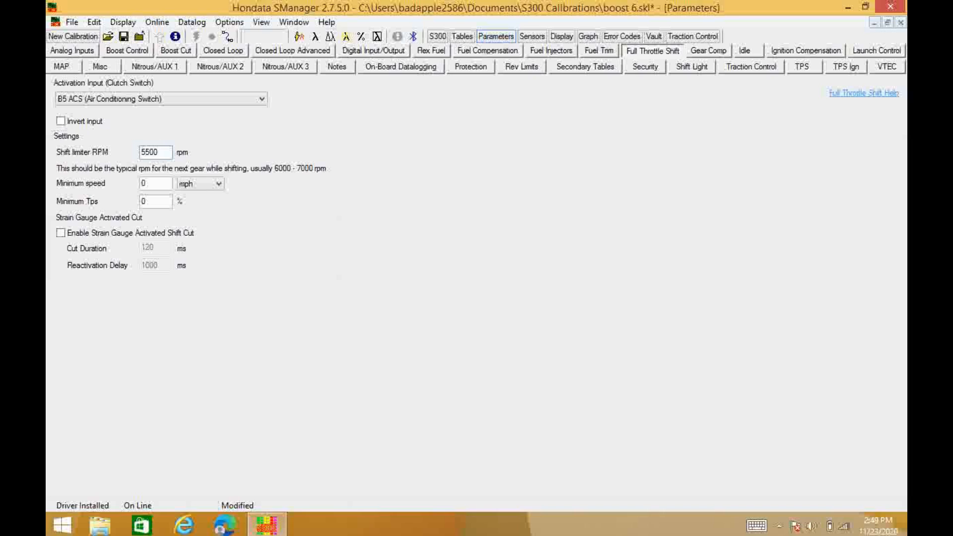
pyautogui.click(167, 153)
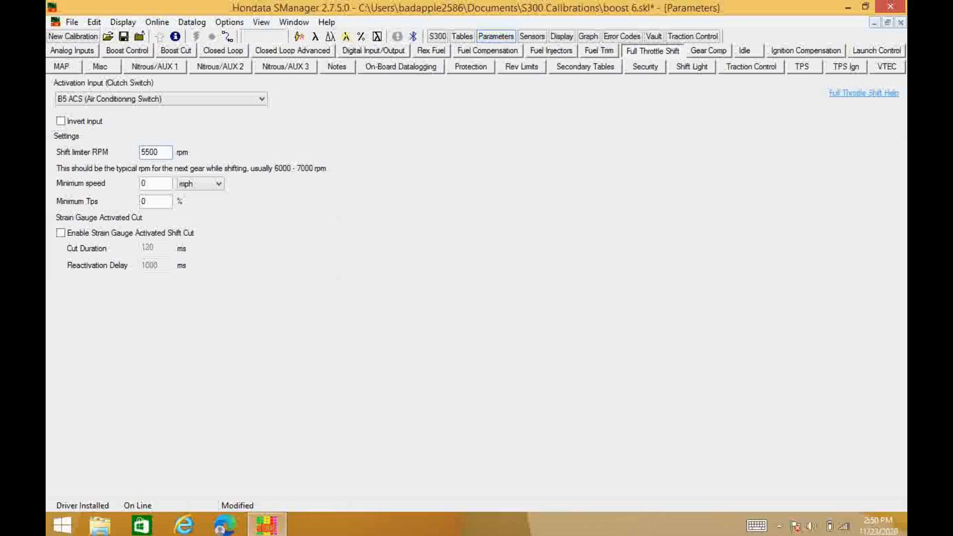
pyautogui.click(156, 152)
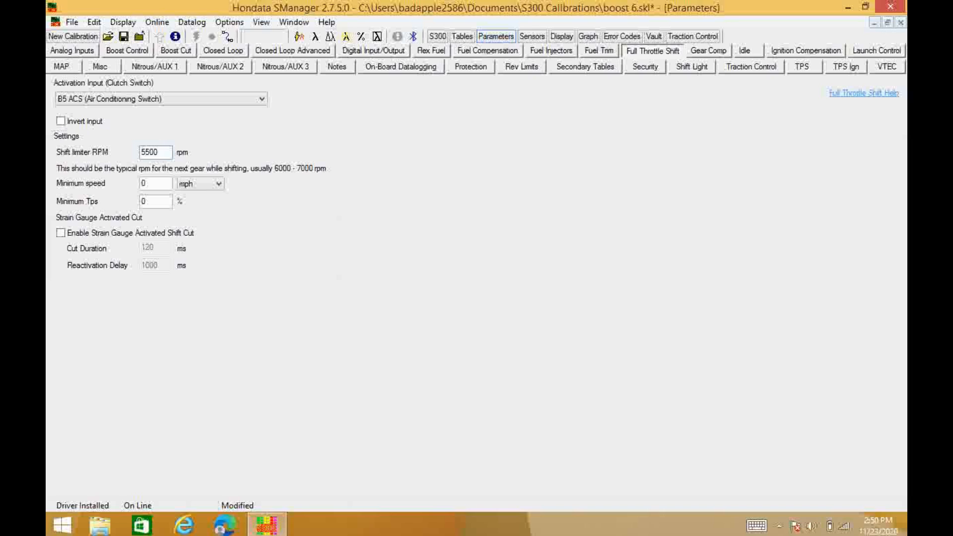
pyautogui.click(156, 152)
pyautogui.write('5514')
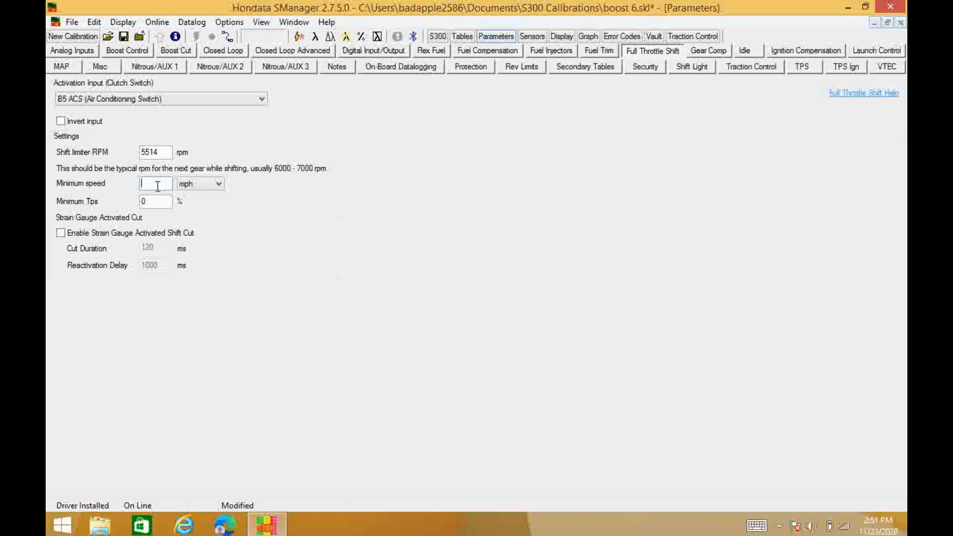
# - Set the Full Throttle Shift minimum speed to 20 mph
pyautogui.write('20')
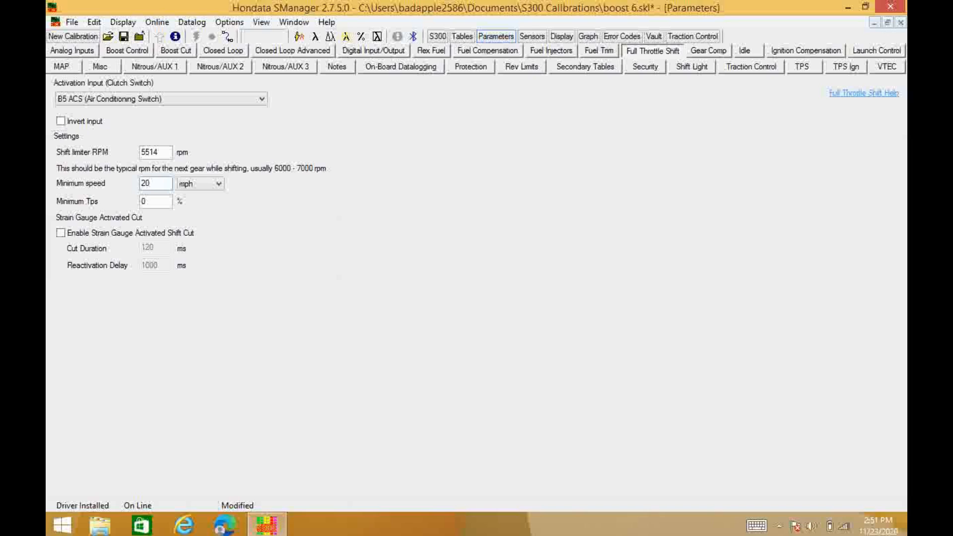
pyautogui.click(156, 182)
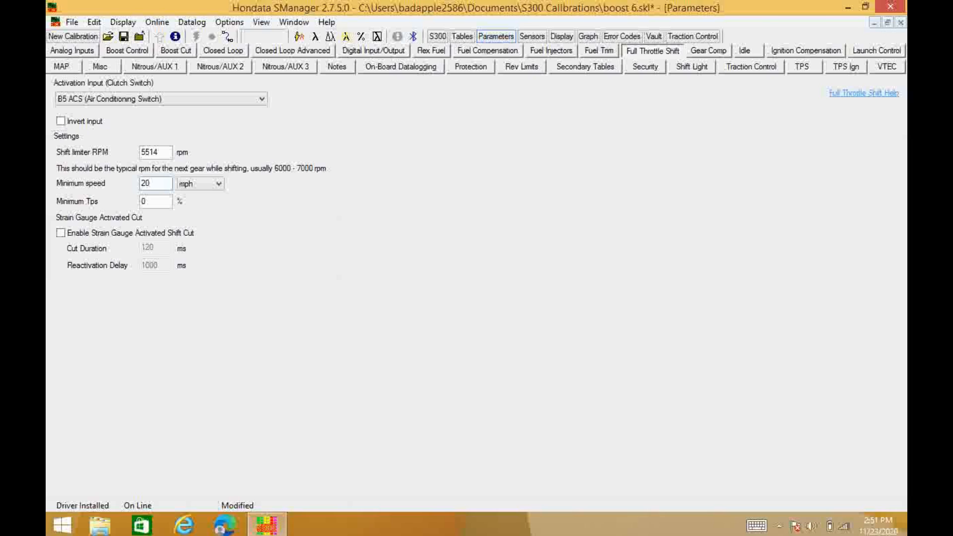
pyautogui.click(155, 182)
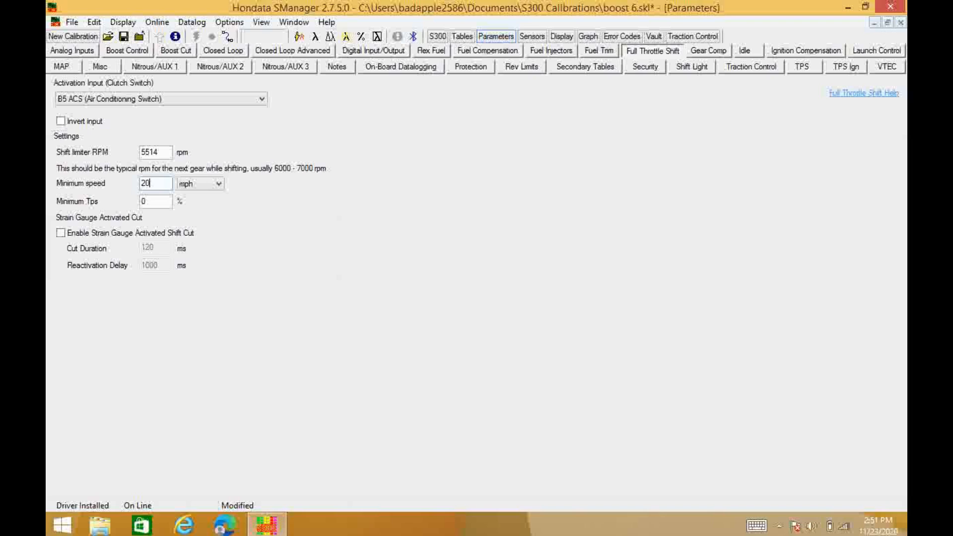
pyautogui.click(156, 202)
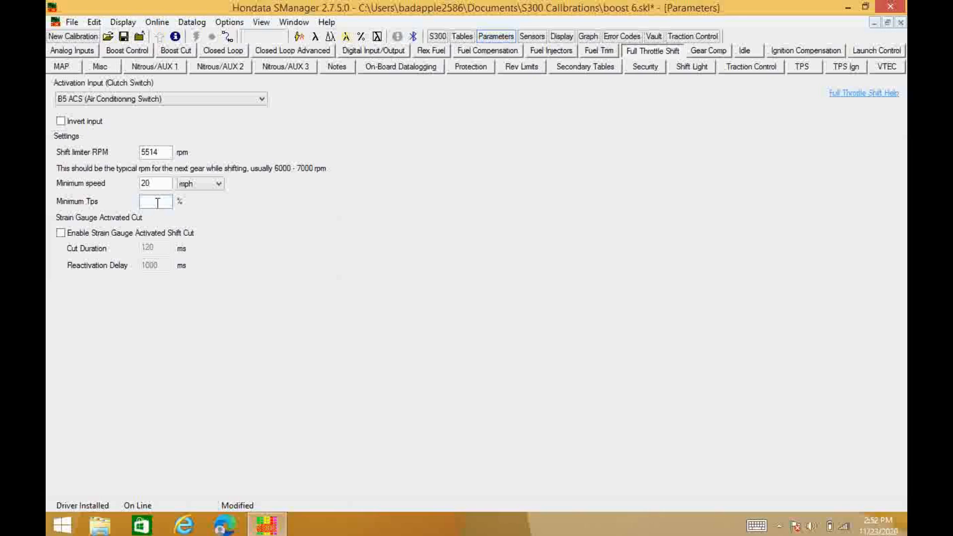
# - Set the Full Throttle Shift minimum TPS to 25% and commit it
pyautogui.write('25')
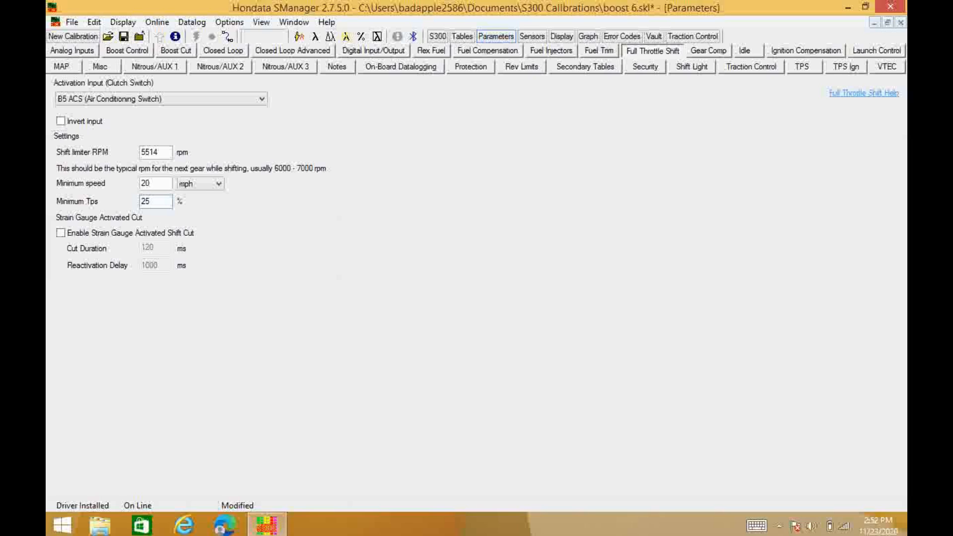
pyautogui.click(156, 202)
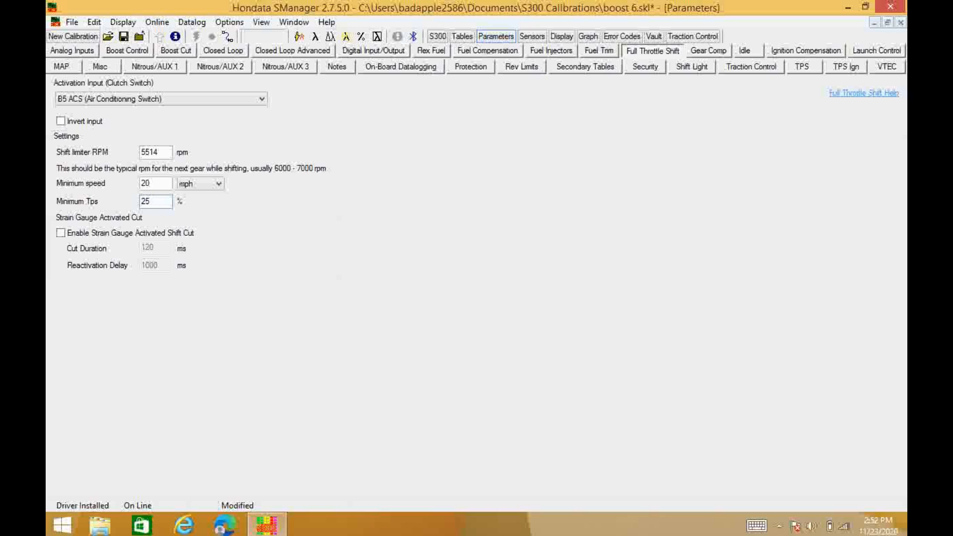
pyautogui.click(155, 201)
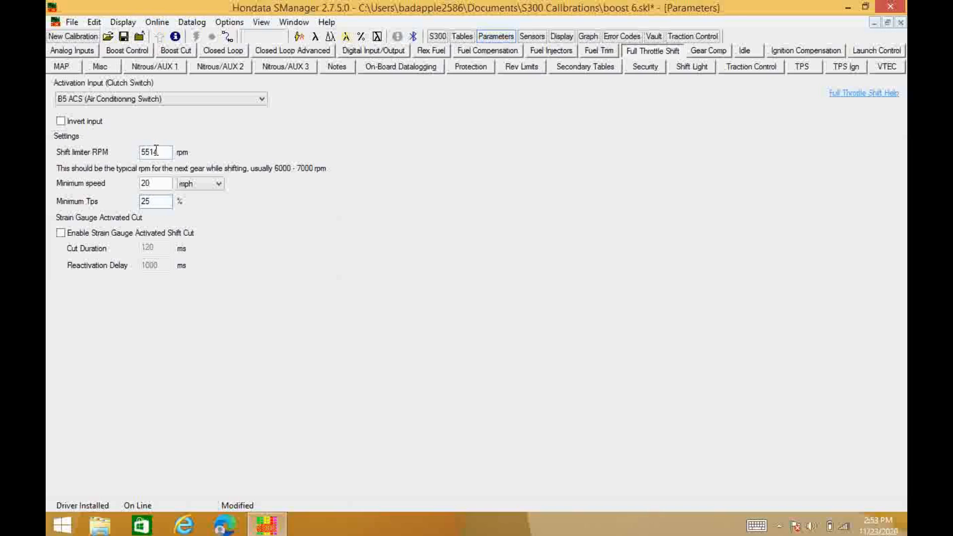
# - Restore down the Parameters window so sensors, gauges and fuel table show behind it
pyautogui.click(155, 202)
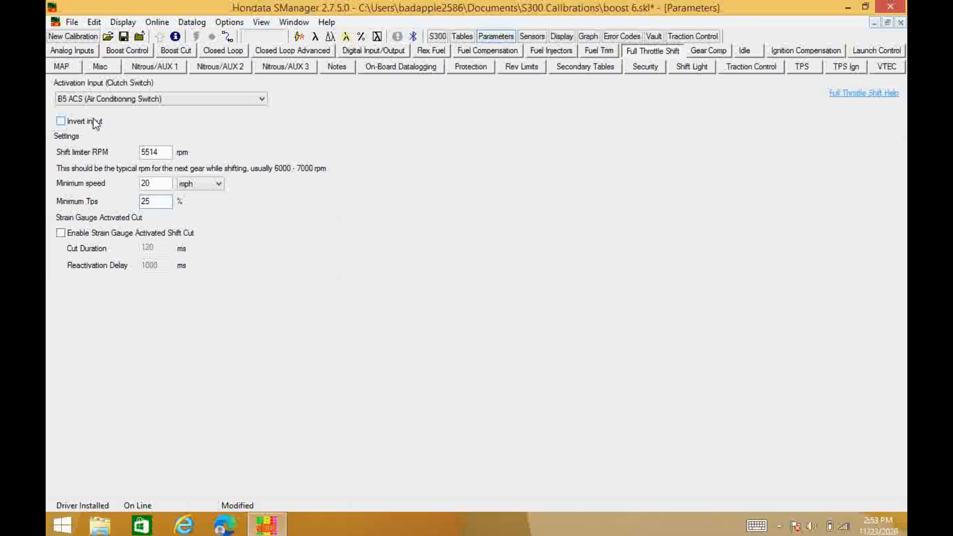
pyautogui.click(155, 201)
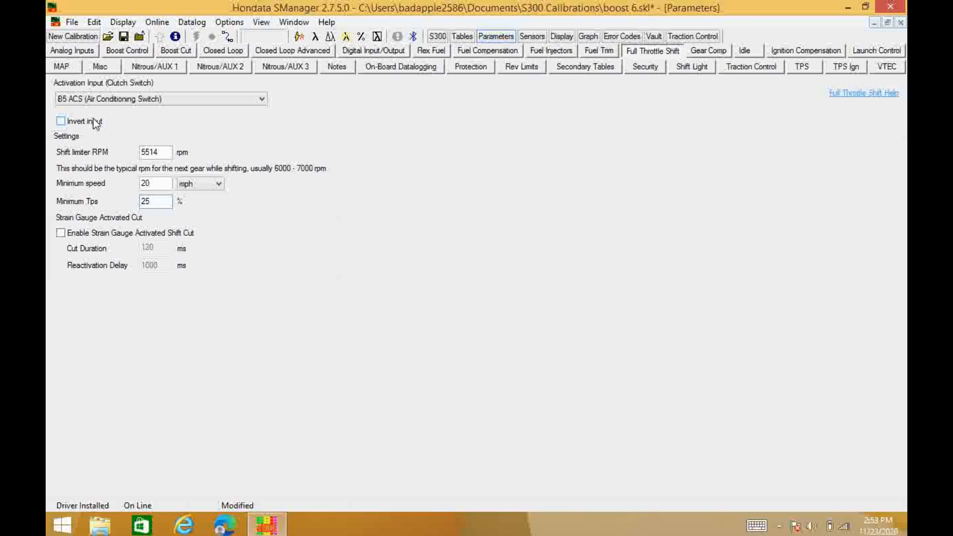
pyautogui.click(155, 202)
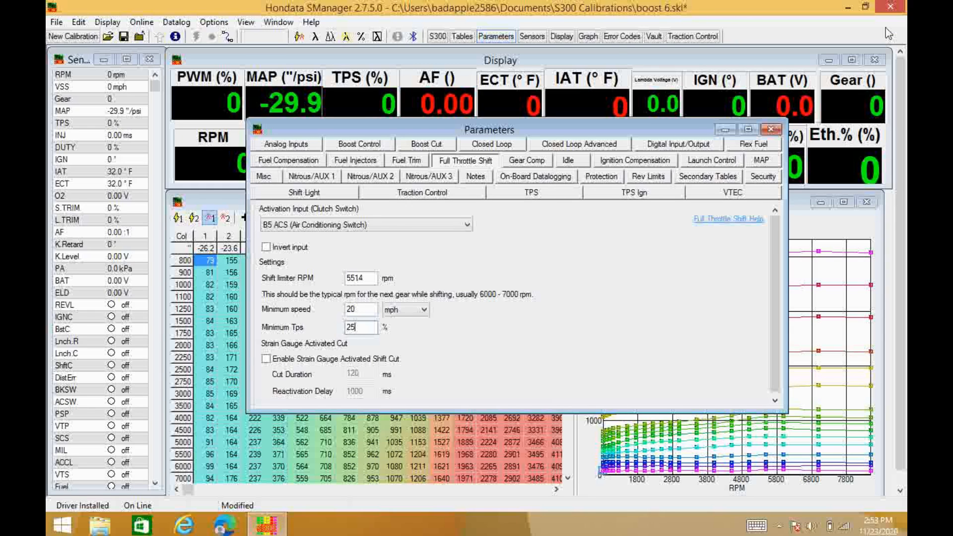
pyautogui.moveTo(616, 49)
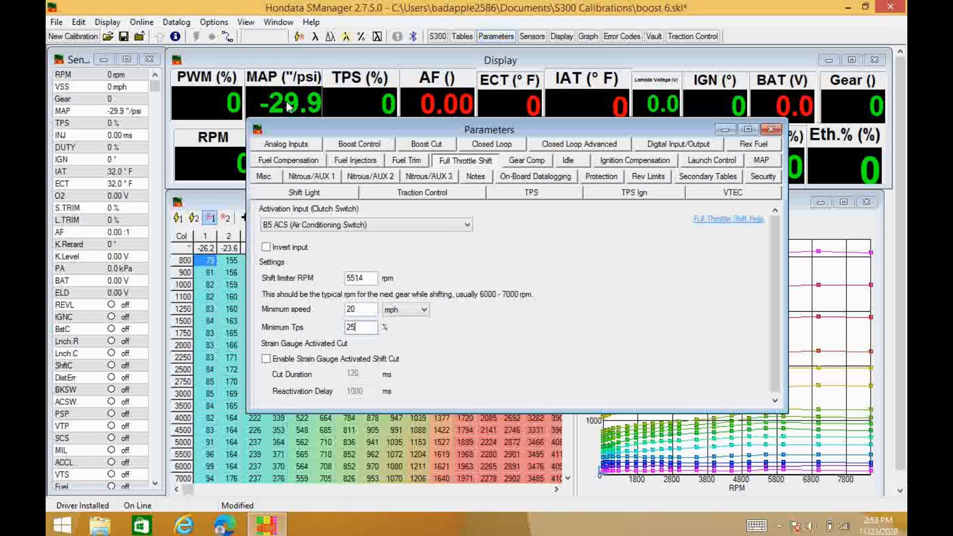
pyautogui.moveTo(89, 71)
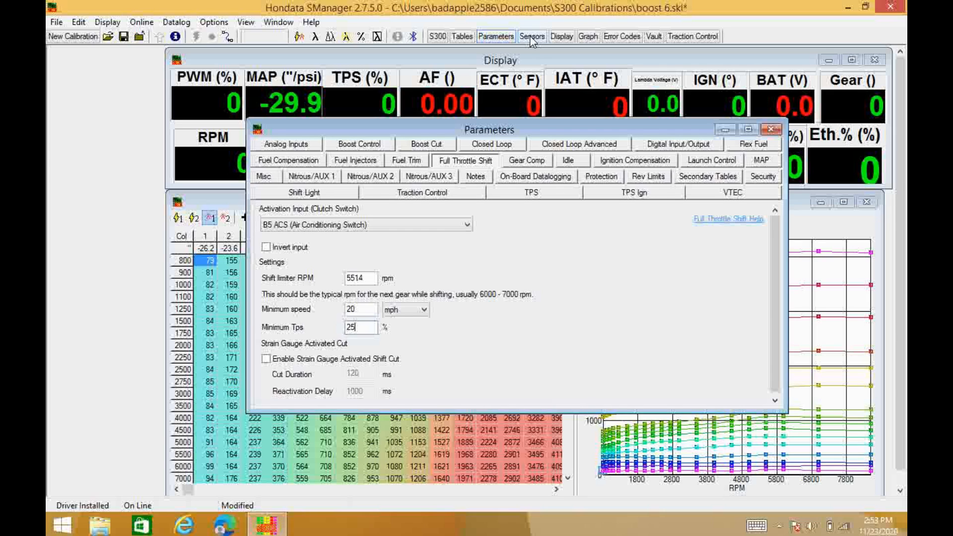
# - Make the Sensors readings window active alongside the Full Throttle Shift parameters
pyautogui.click(532, 36)
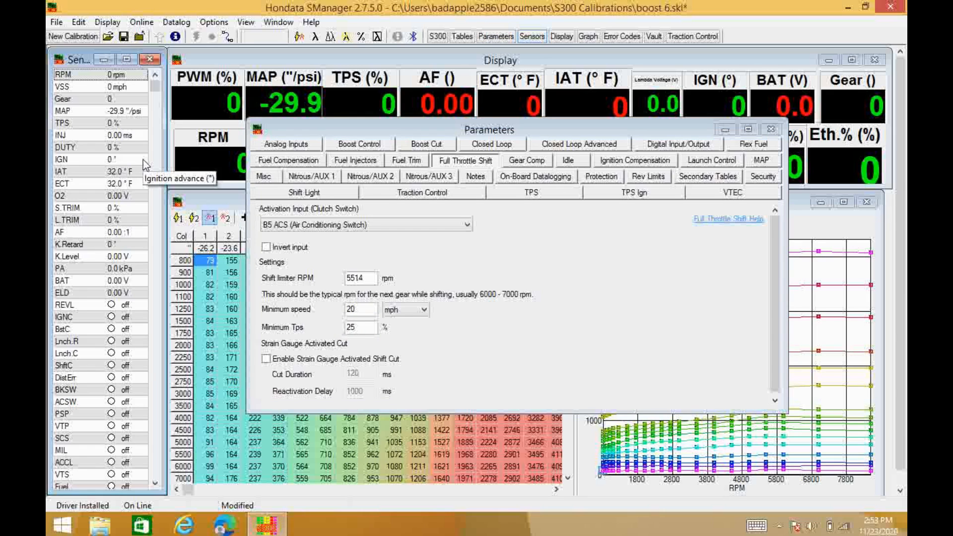
pyautogui.moveTo(216, 160)
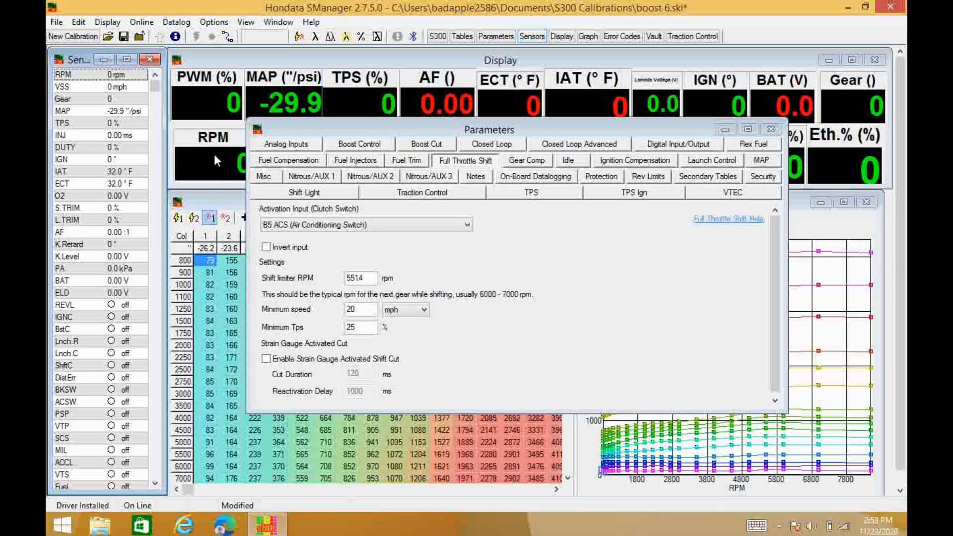
pyautogui.moveTo(137, 254)
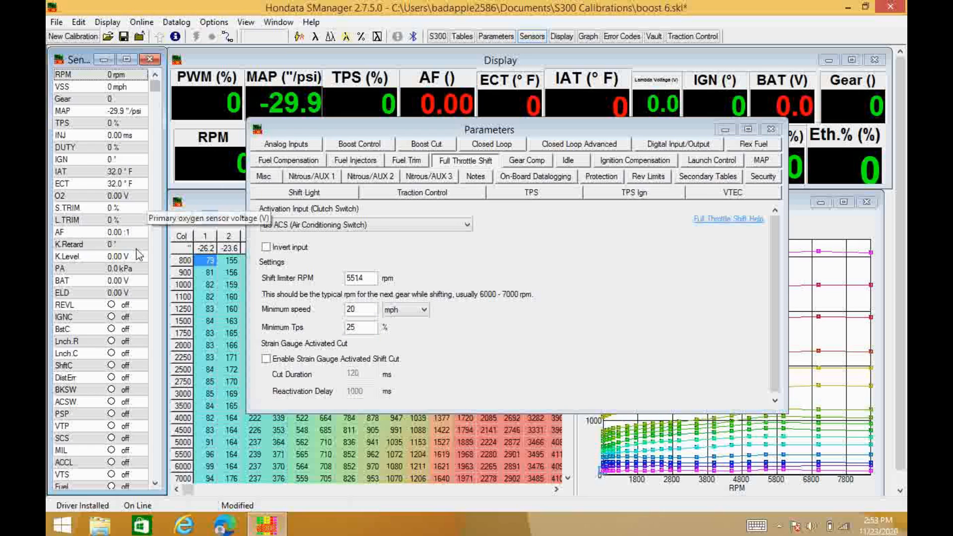
pyautogui.moveTo(107, 364)
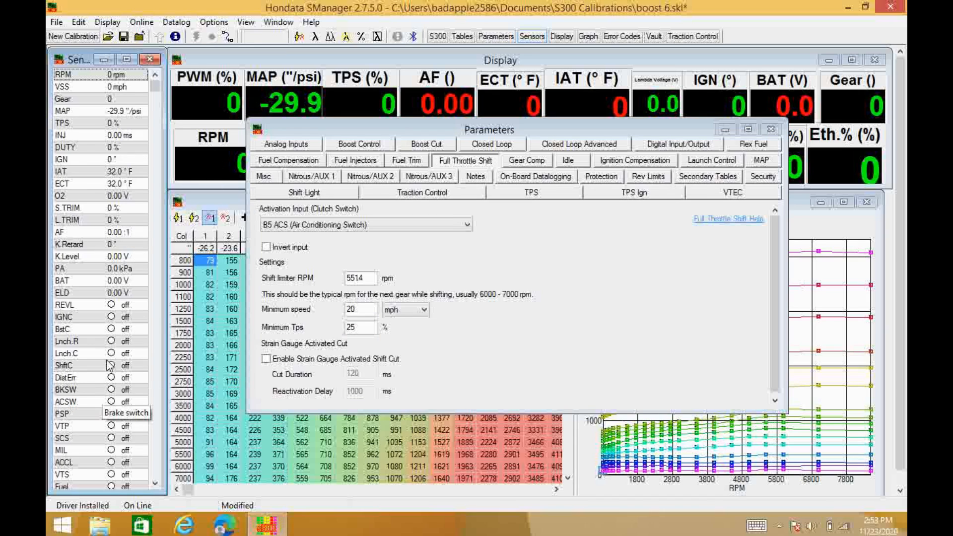
pyautogui.moveTo(100, 401)
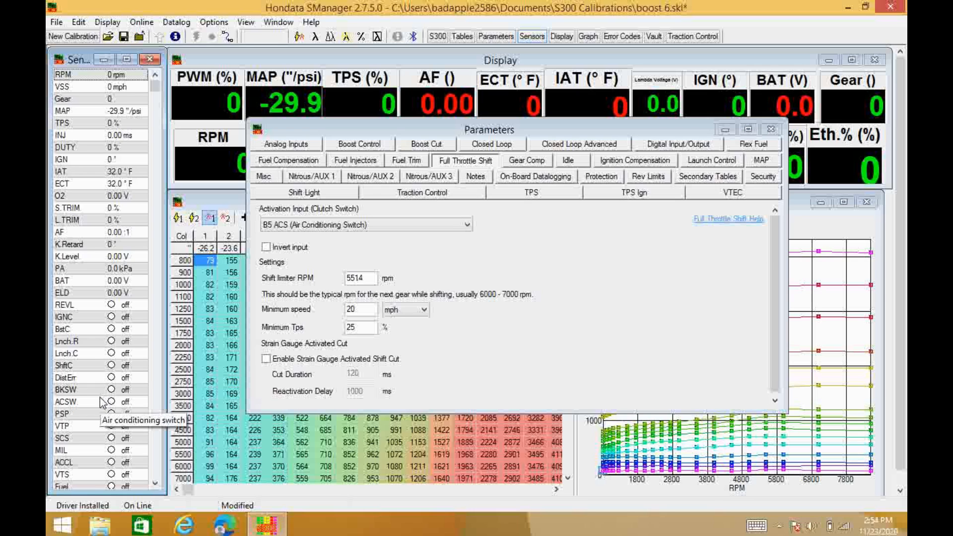
pyautogui.moveTo(101, 377)
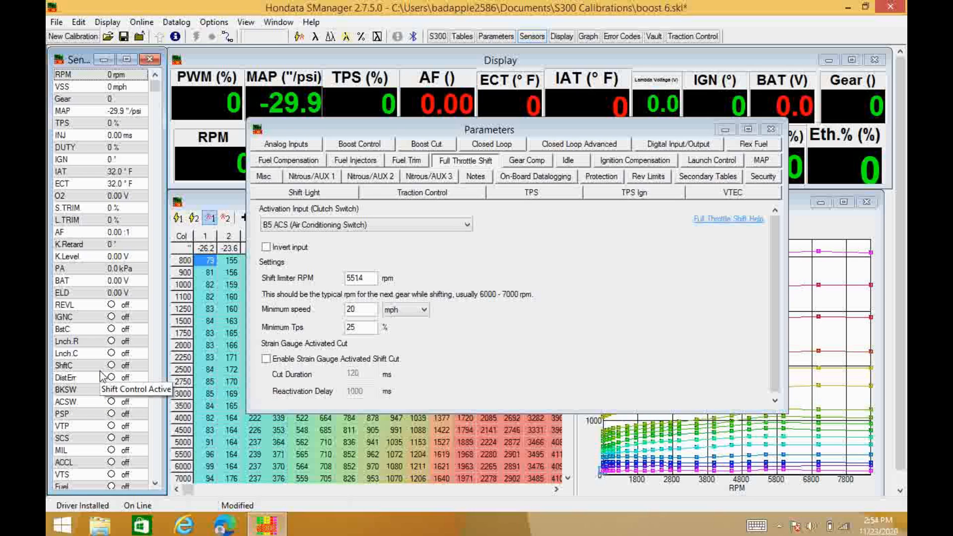
pyautogui.moveTo(103, 390)
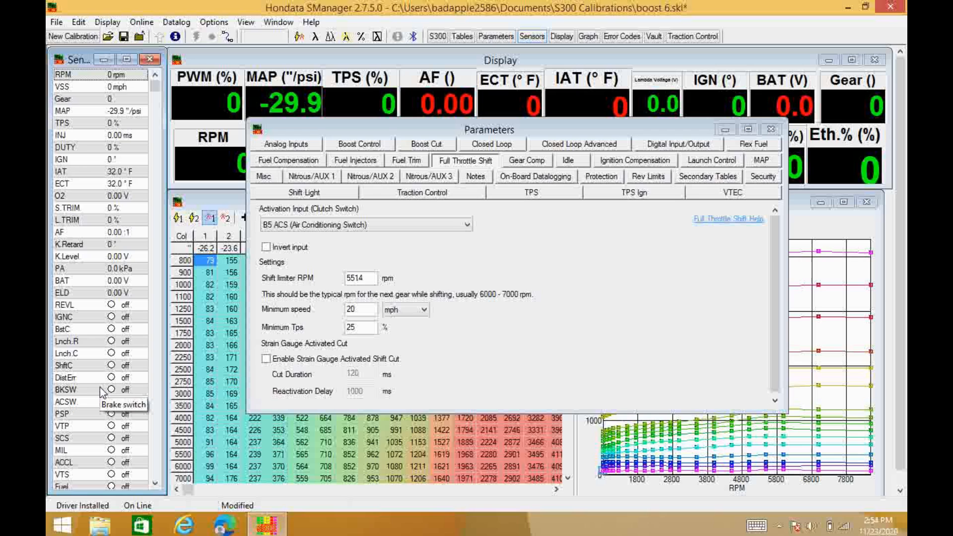
pyautogui.moveTo(100, 406)
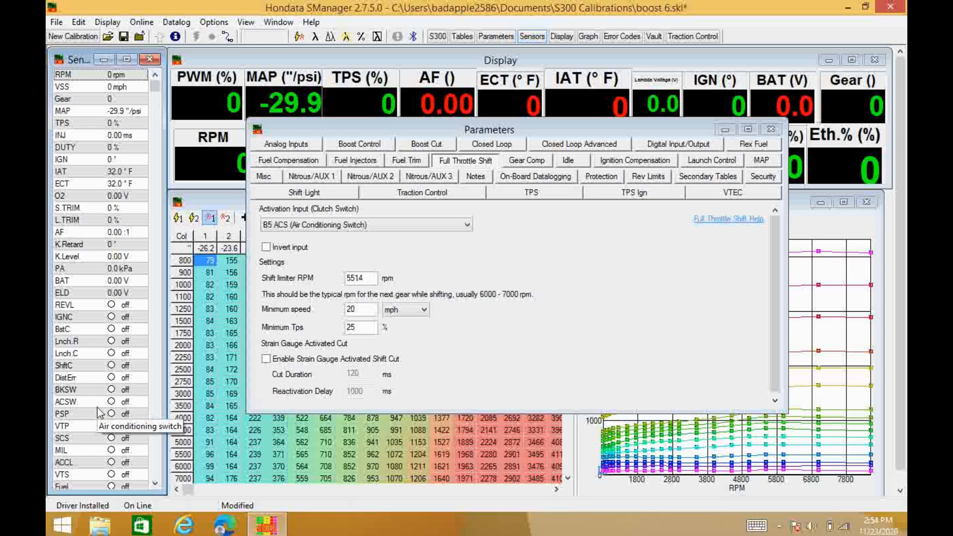
pyautogui.moveTo(93, 405)
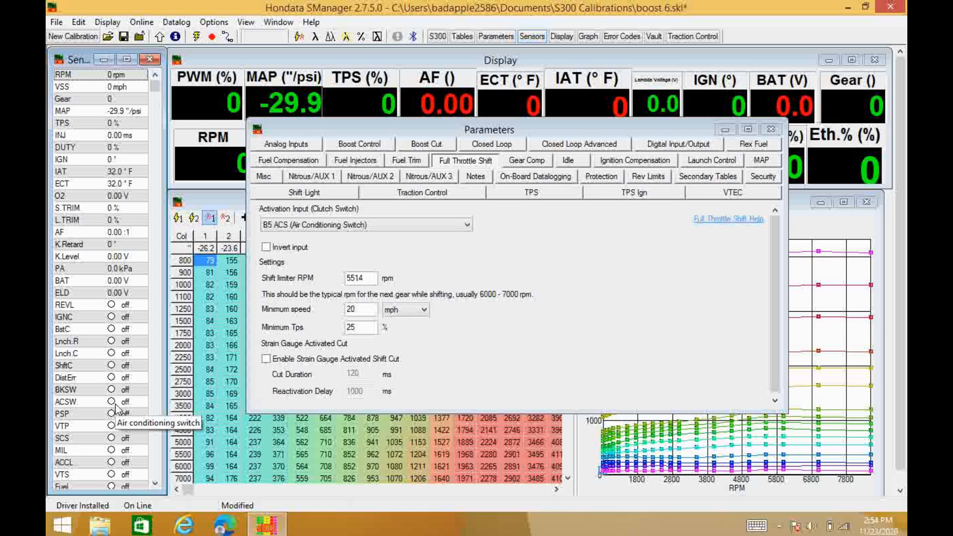
pyautogui.moveTo(204, 212)
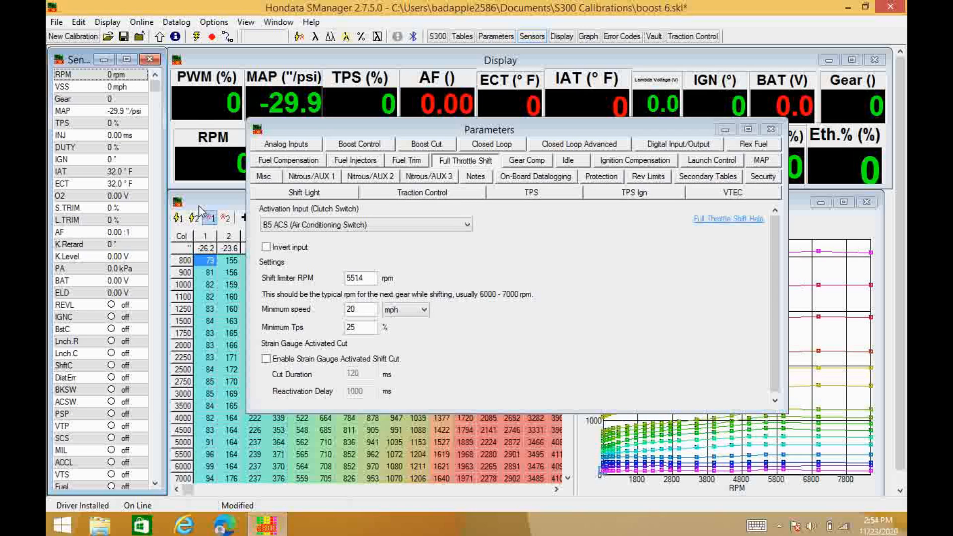
pyautogui.moveTo(200, 43)
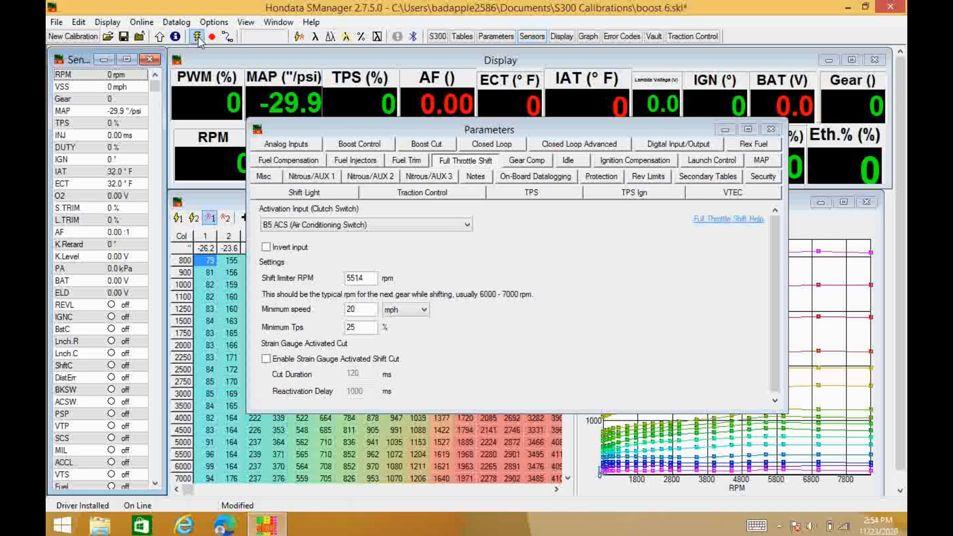
# - Start live datalogging from the ECU and check the ACSW indicator reads off
pyautogui.click(194, 36)
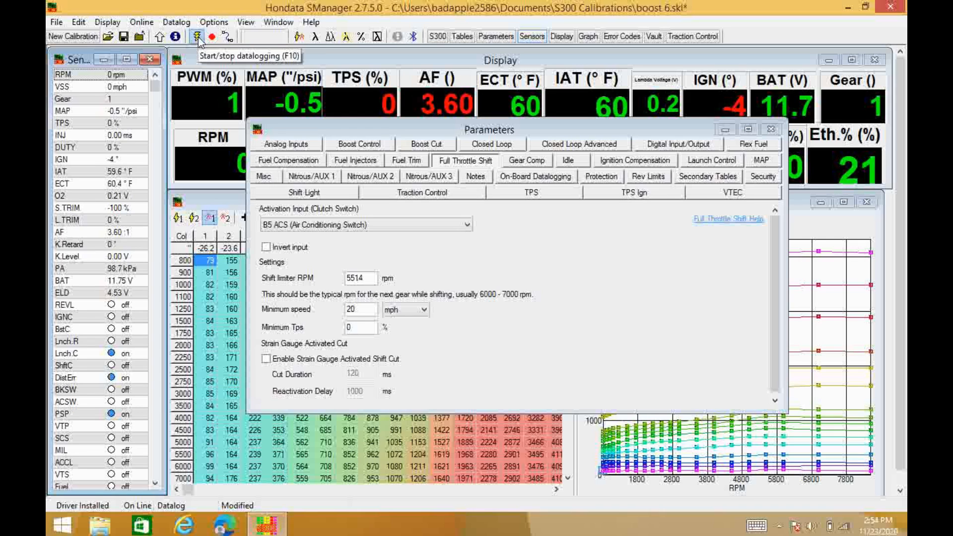
pyautogui.moveTo(106, 258)
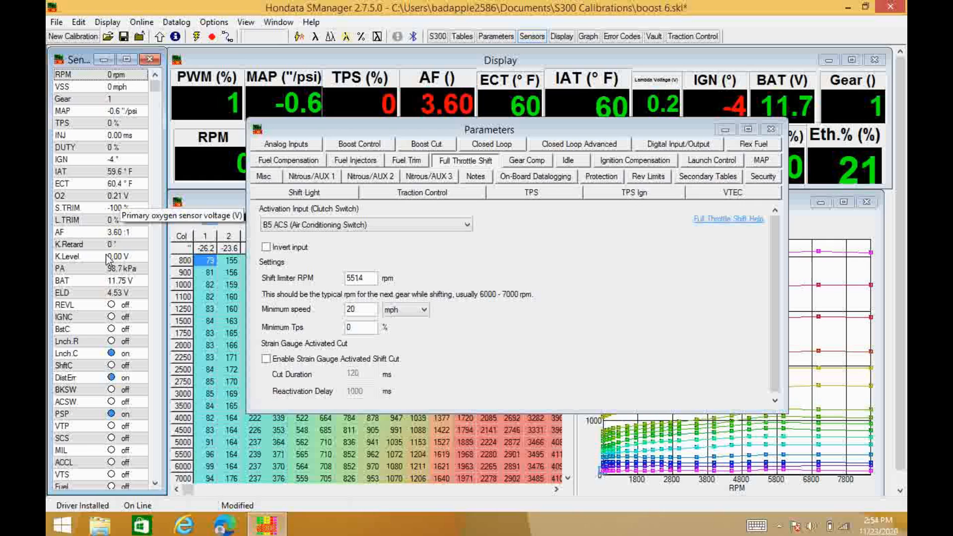
pyautogui.moveTo(108, 414)
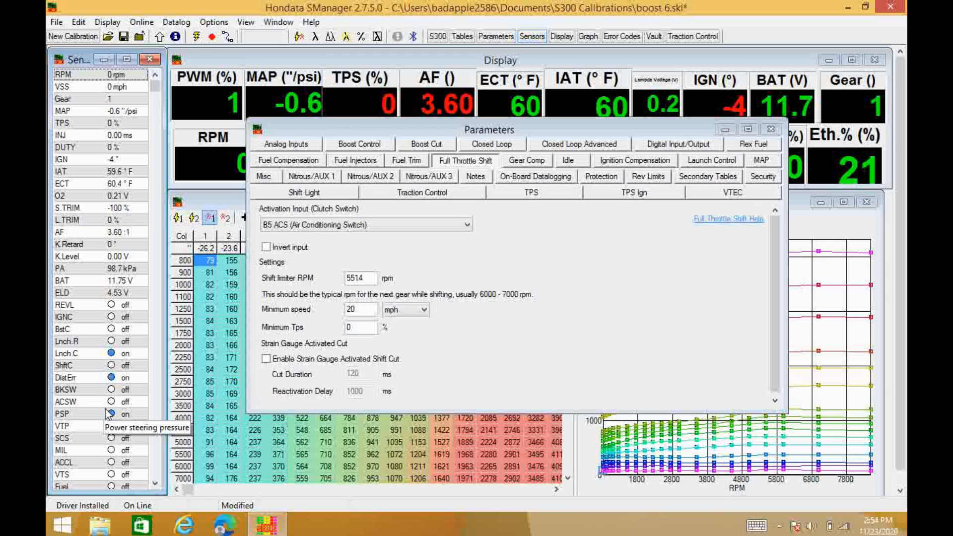
pyautogui.moveTo(100, 410)
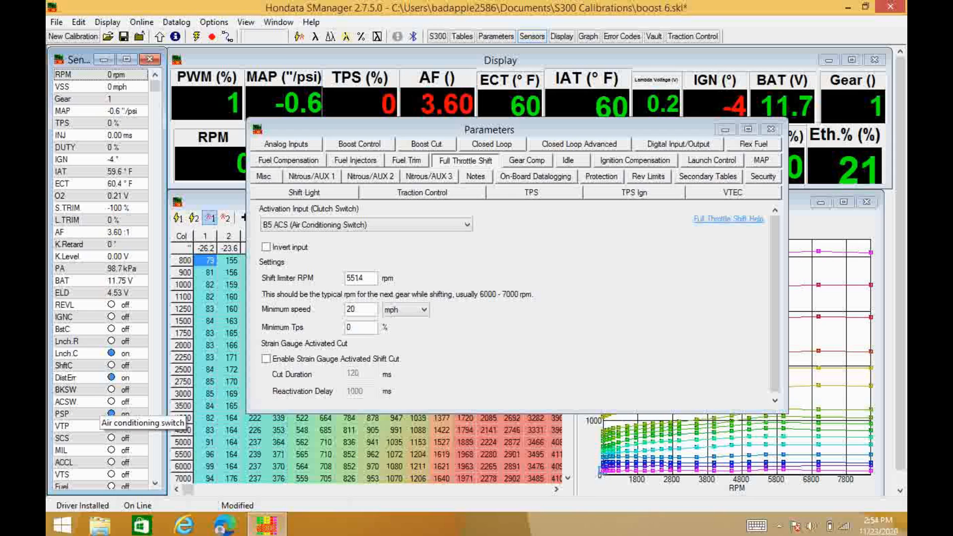
pyautogui.moveTo(102, 409)
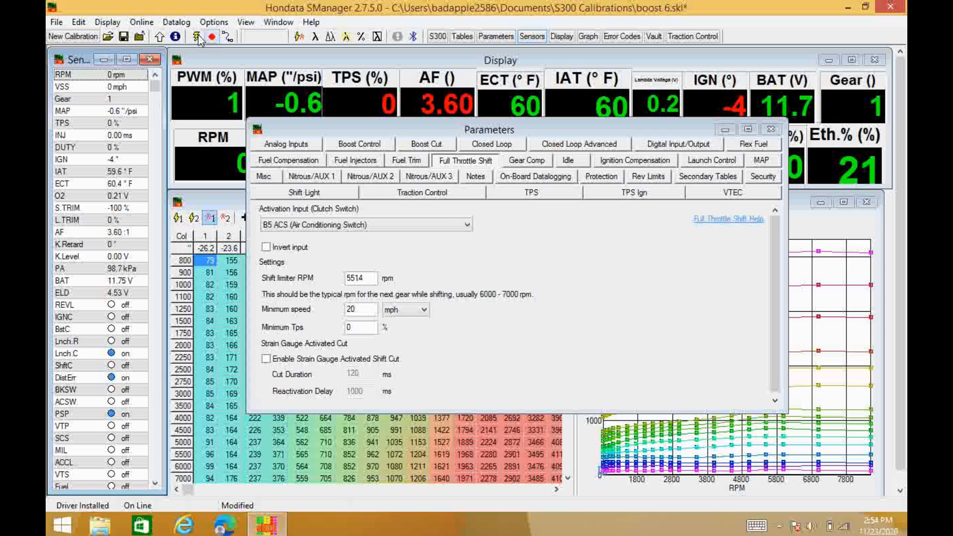
# - Restart datalogging to keep watching the ACSW air conditioning switch status
pyautogui.click(196, 37)
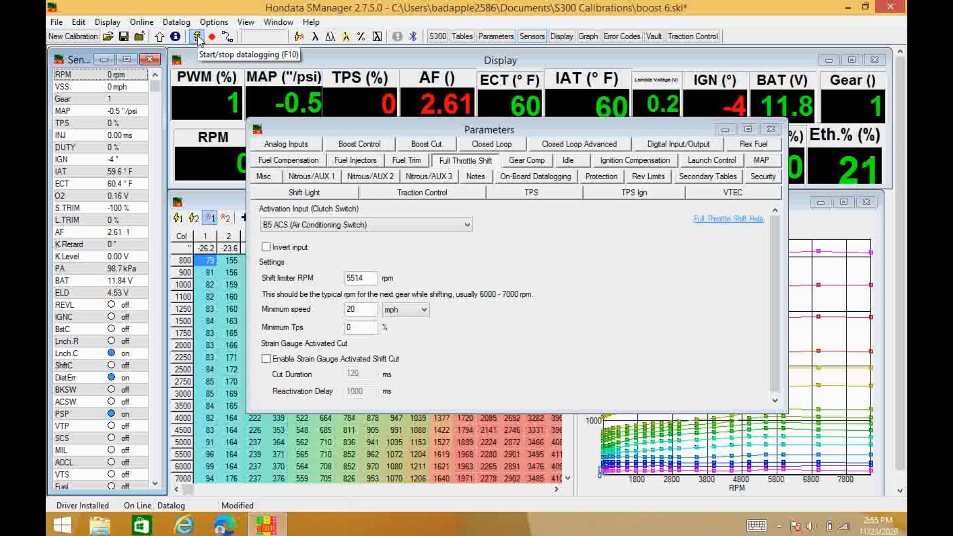
pyautogui.moveTo(173, 145)
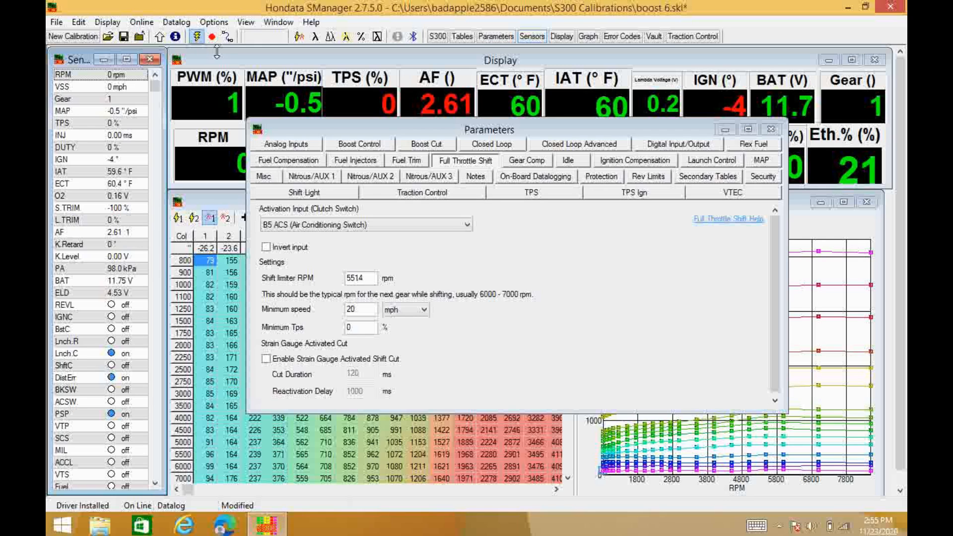
pyautogui.moveTo(122, 400)
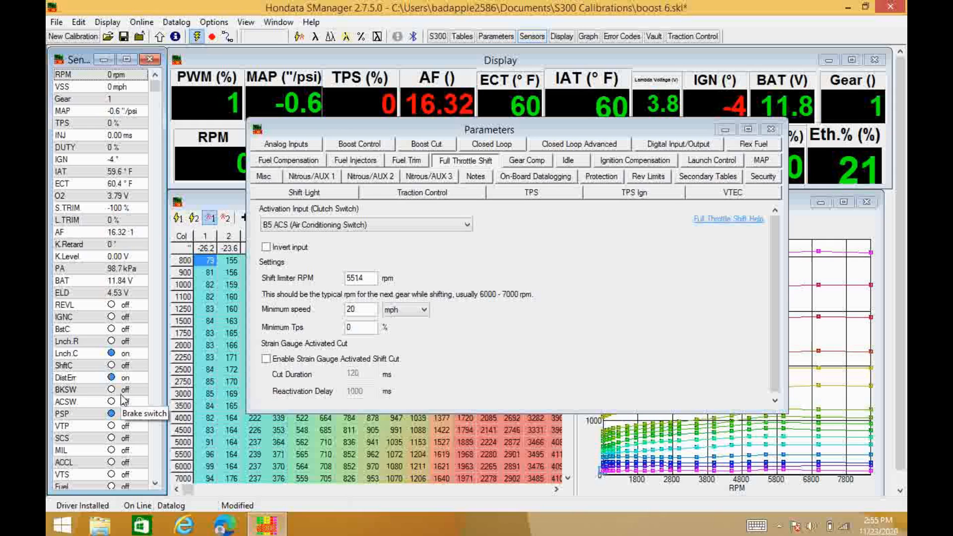
pyautogui.moveTo(125, 419)
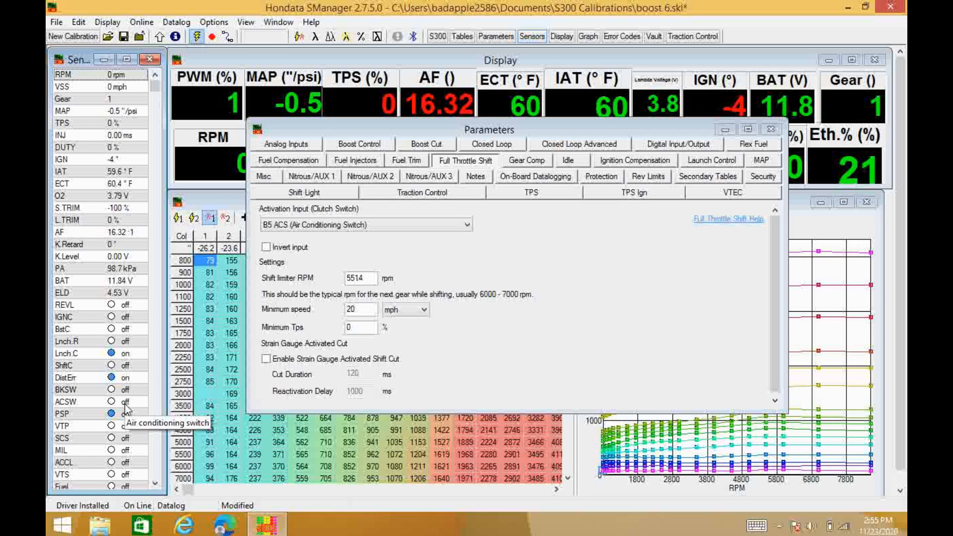
pyautogui.moveTo(126, 423)
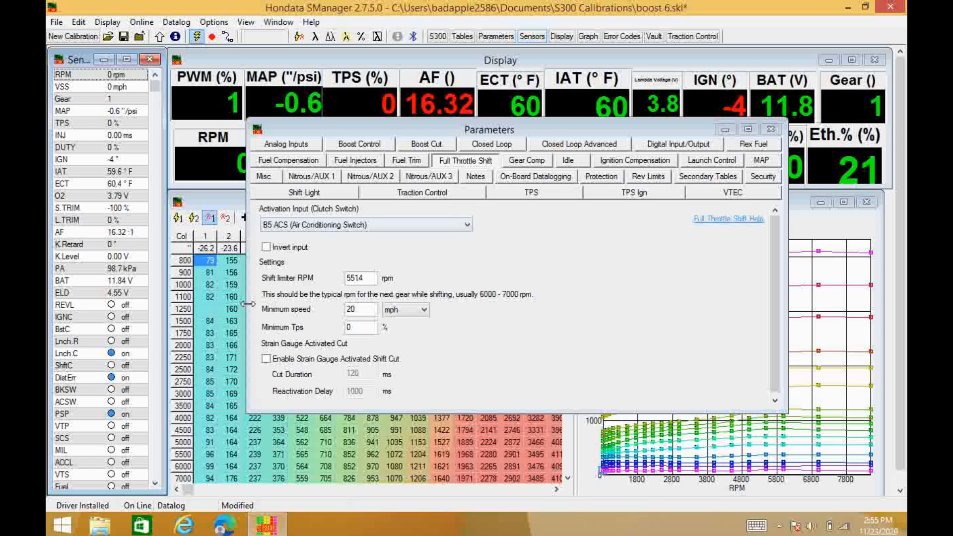
pyautogui.moveTo(109, 413)
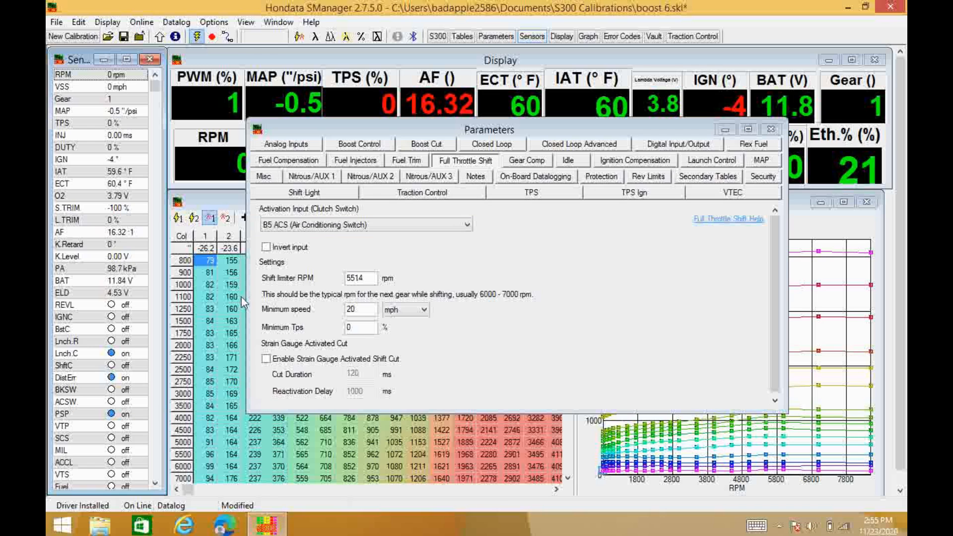
pyautogui.click(267, 247)
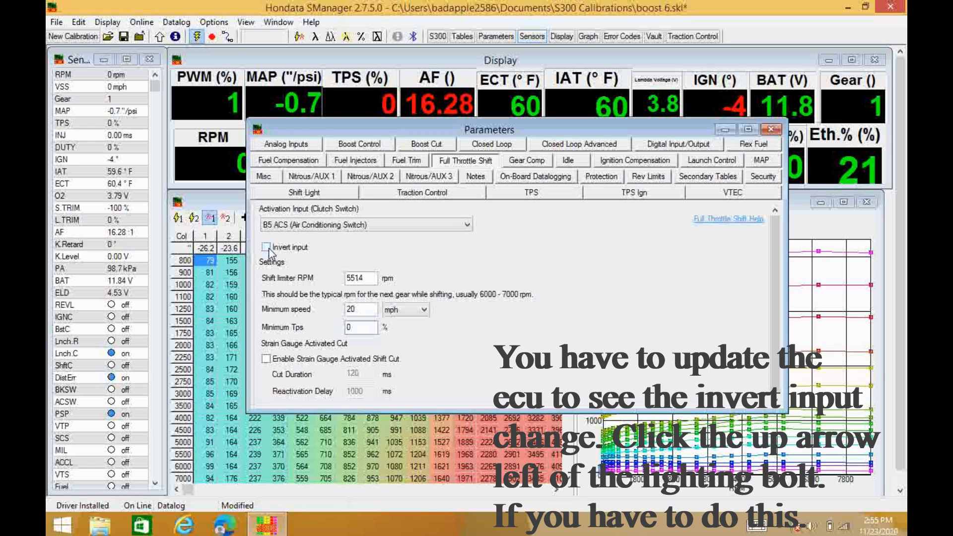
pyautogui.click(259, 248)
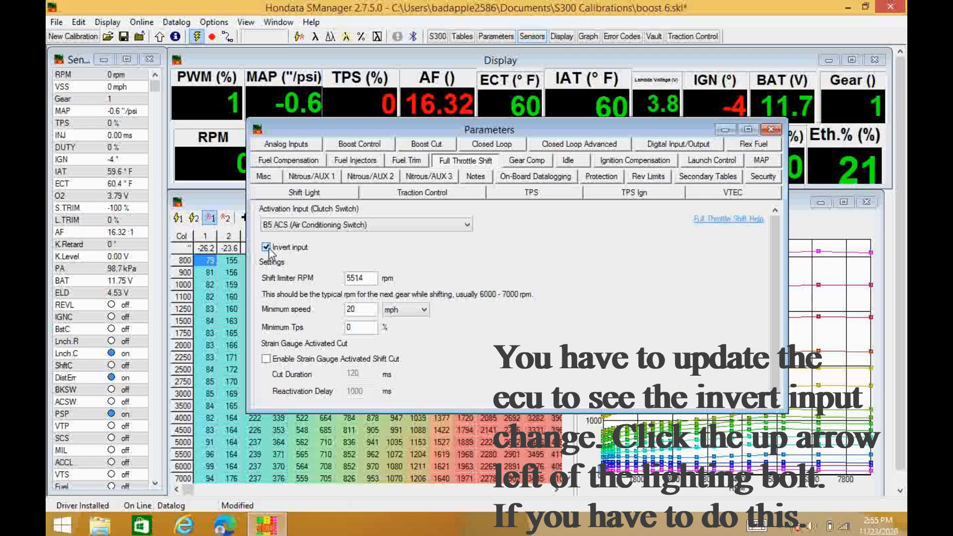
pyautogui.click(281, 247)
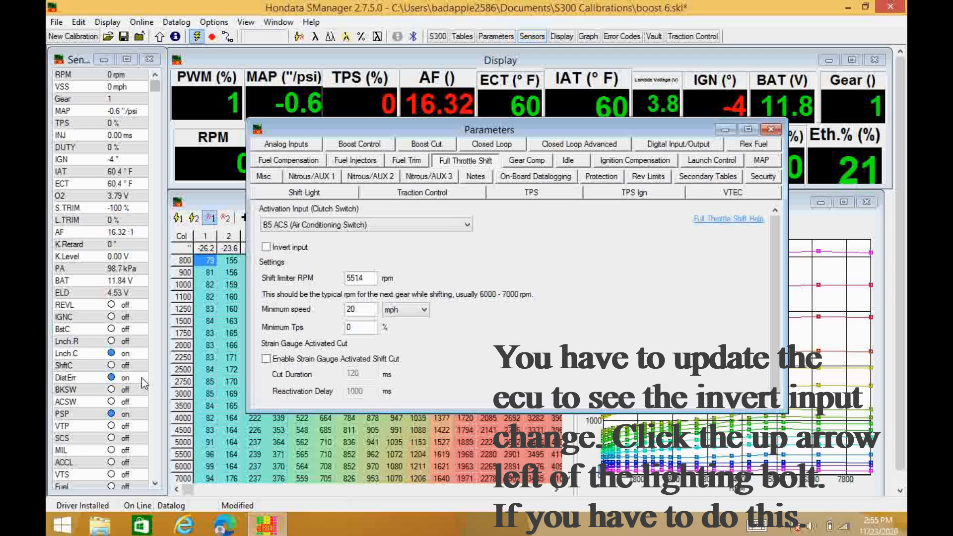
pyautogui.moveTo(135, 394)
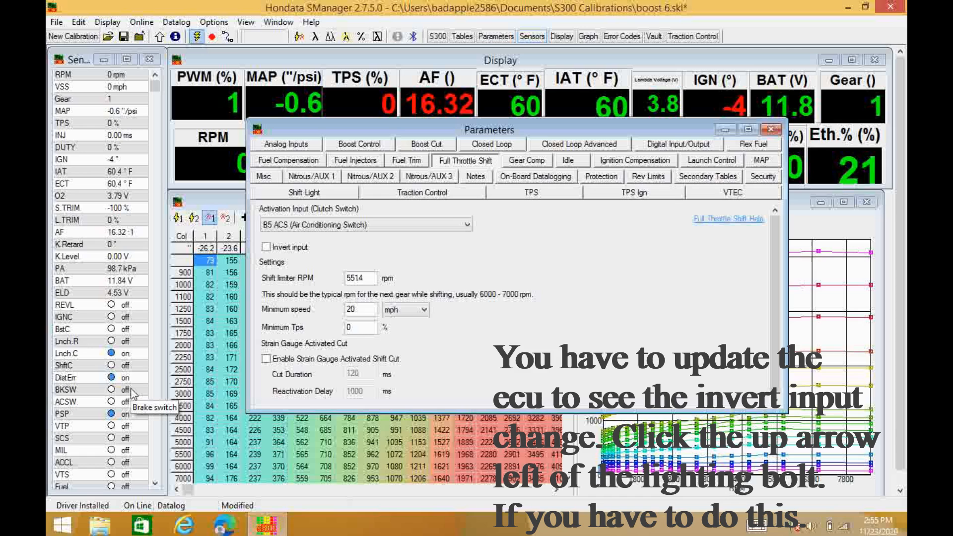
pyautogui.moveTo(119, 415)
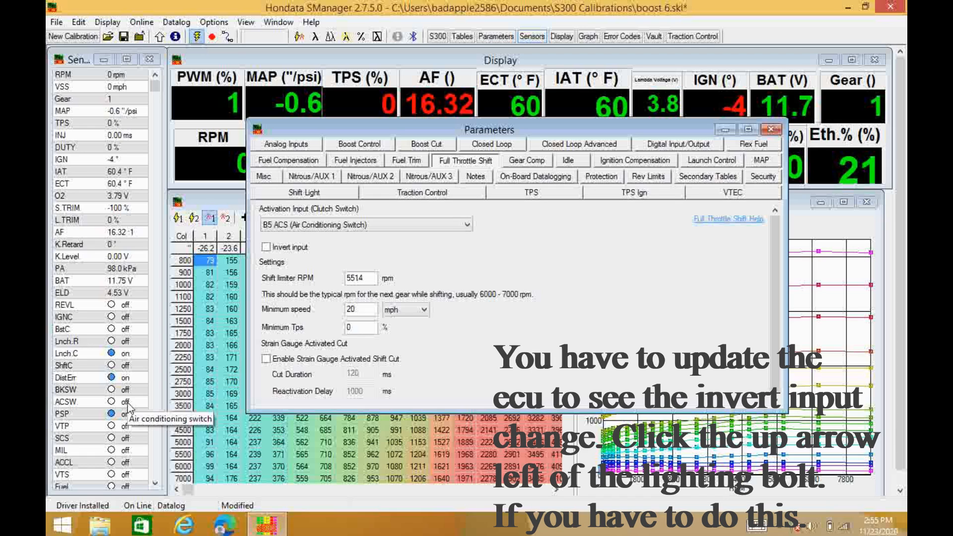